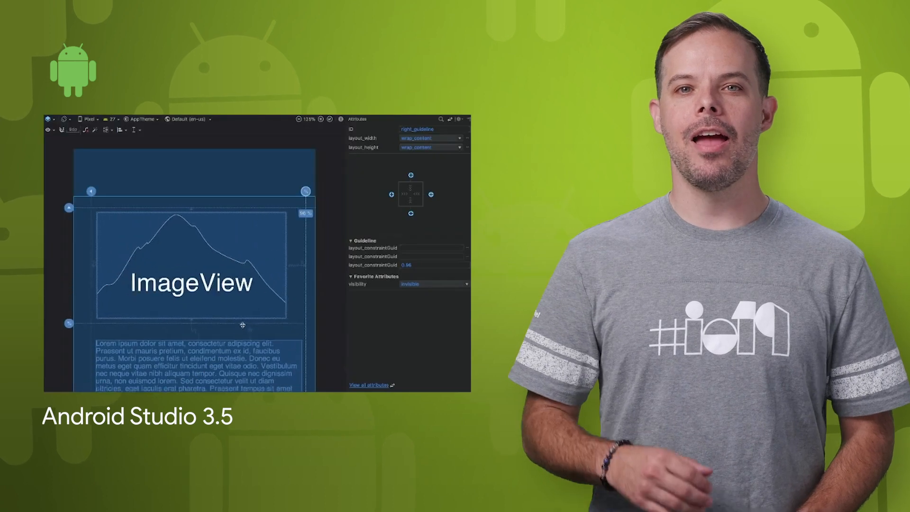
- Confirm cloning the sample git repo so Cloud Shell starts provisioning its machine
{"action": "left_click", "coordinate": [49, 119]}
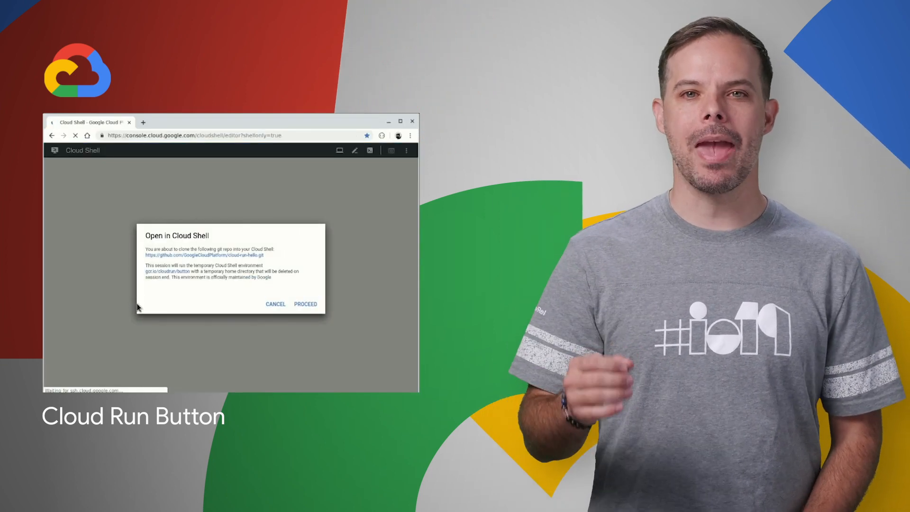
{"action": "left_click", "coordinate": [304, 304]}
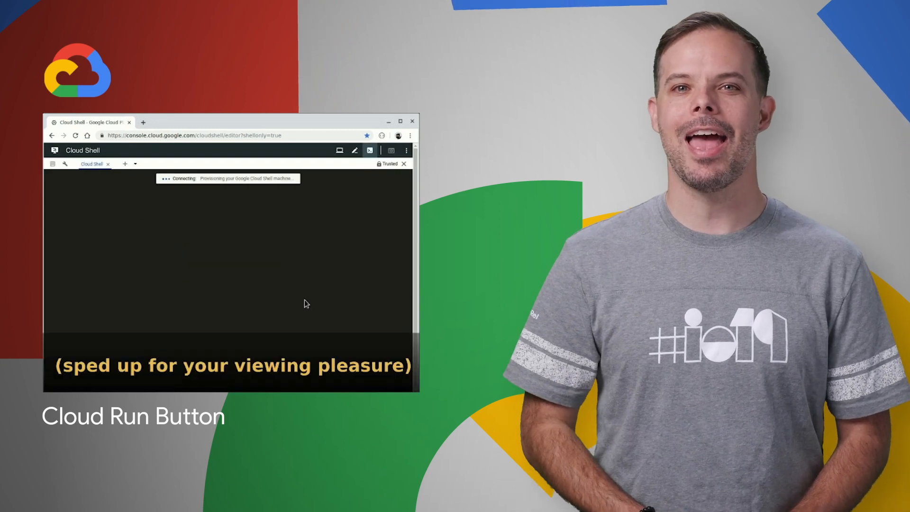